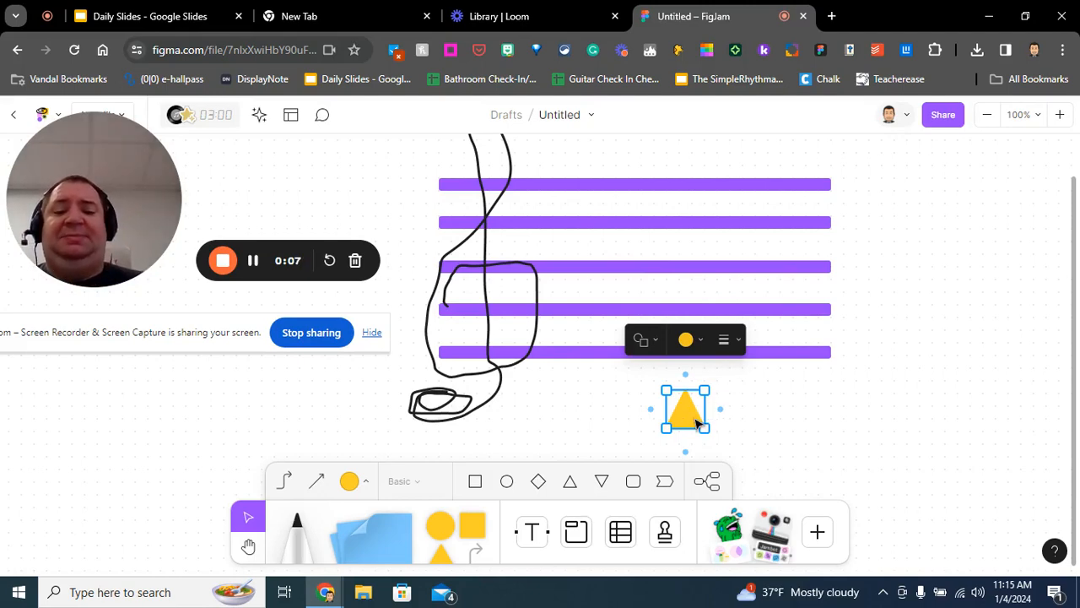
# - Move the yellow triangle between the bottom line, spaces and top line, ending on the middle line
pyautogui.moveTo(684, 408); pyautogui.dragTo(660, 352)
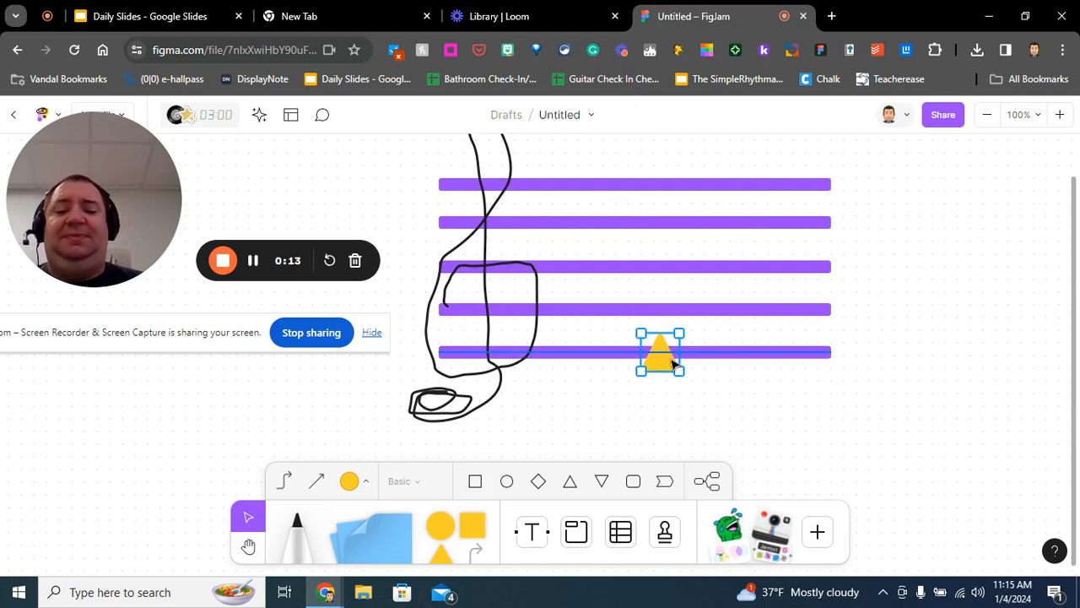
pyautogui.moveTo(659, 352); pyautogui.dragTo(659, 327)
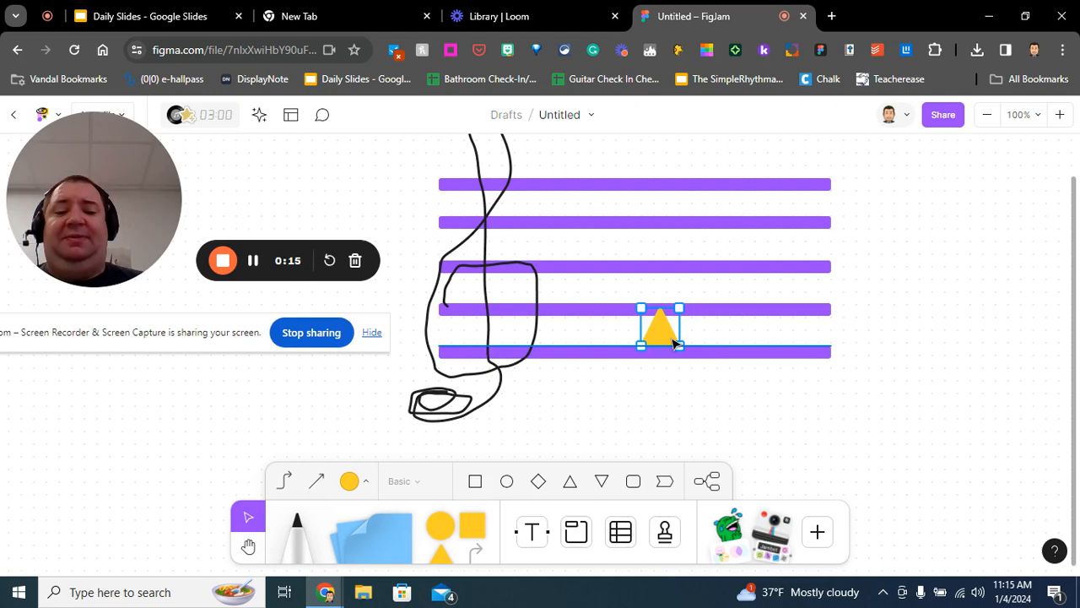
pyautogui.moveTo(658, 325); pyautogui.dragTo(697, 184)
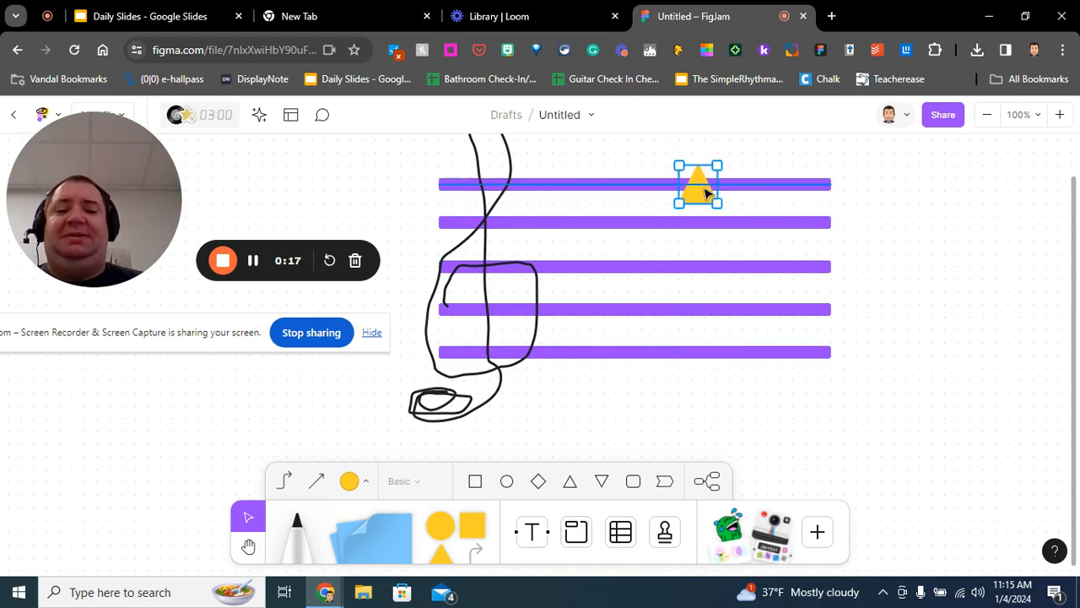
pyautogui.moveTo(696, 183); pyautogui.dragTo(647, 359)
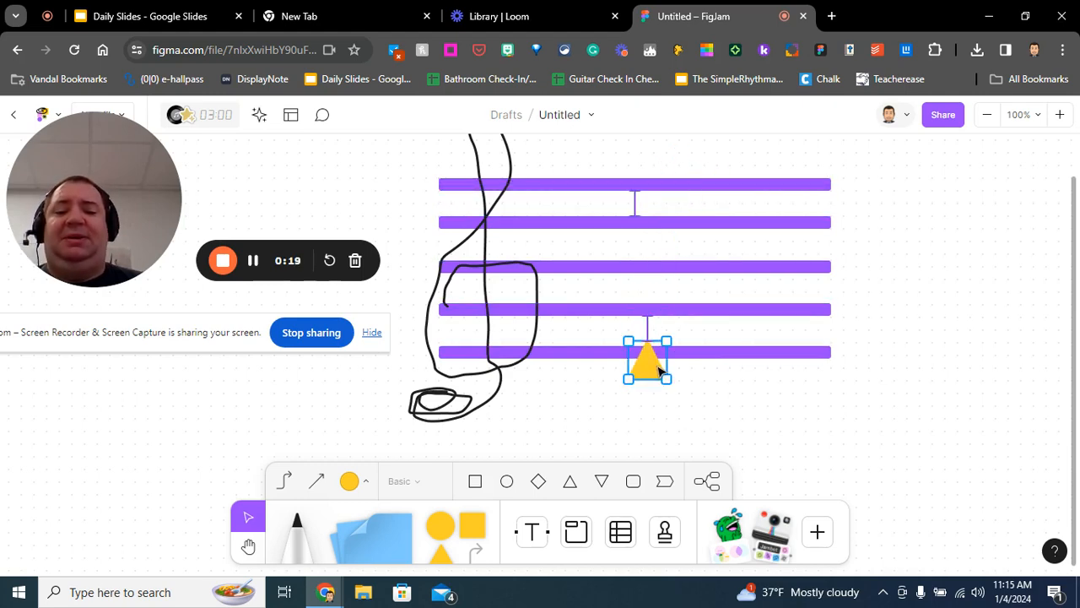
pyautogui.moveTo(647, 359); pyautogui.dragTo(685, 209)
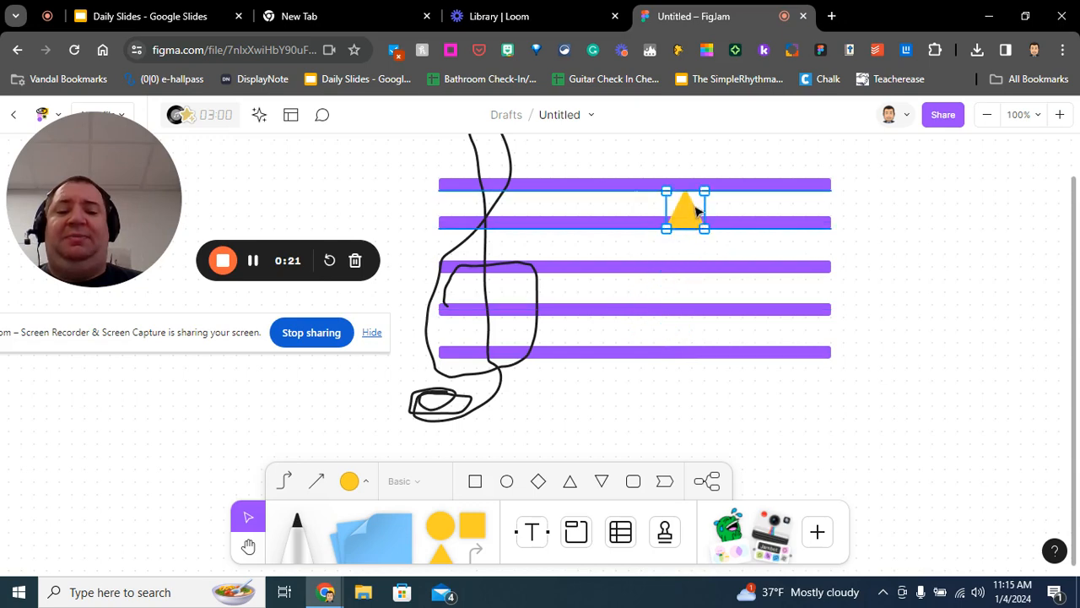
pyautogui.moveTo(683, 209); pyautogui.dragTo(635, 351)
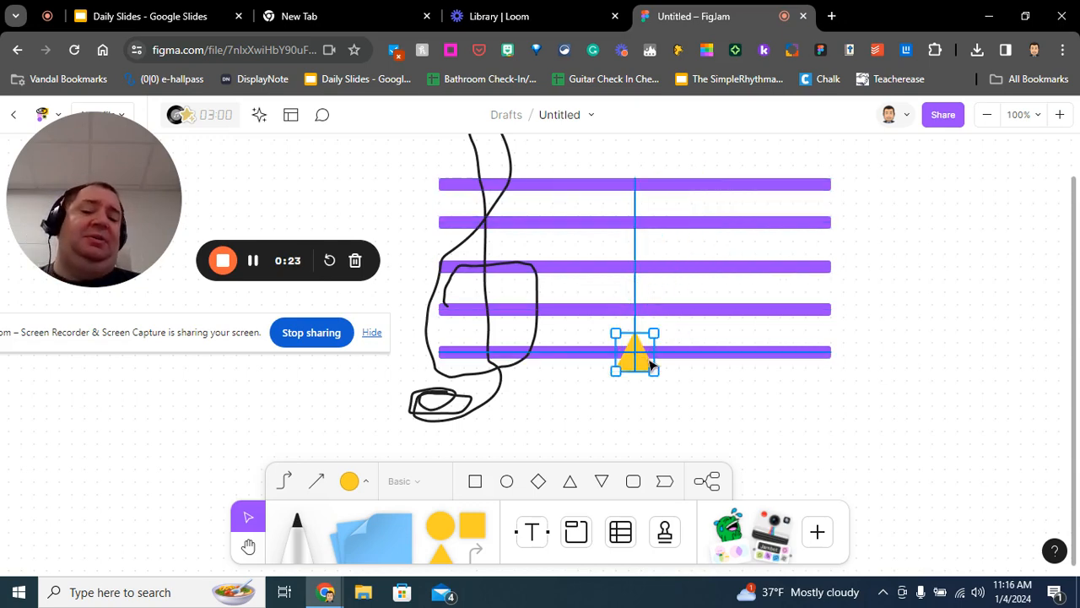
pyautogui.moveTo(634, 352); pyautogui.dragTo(659, 285)
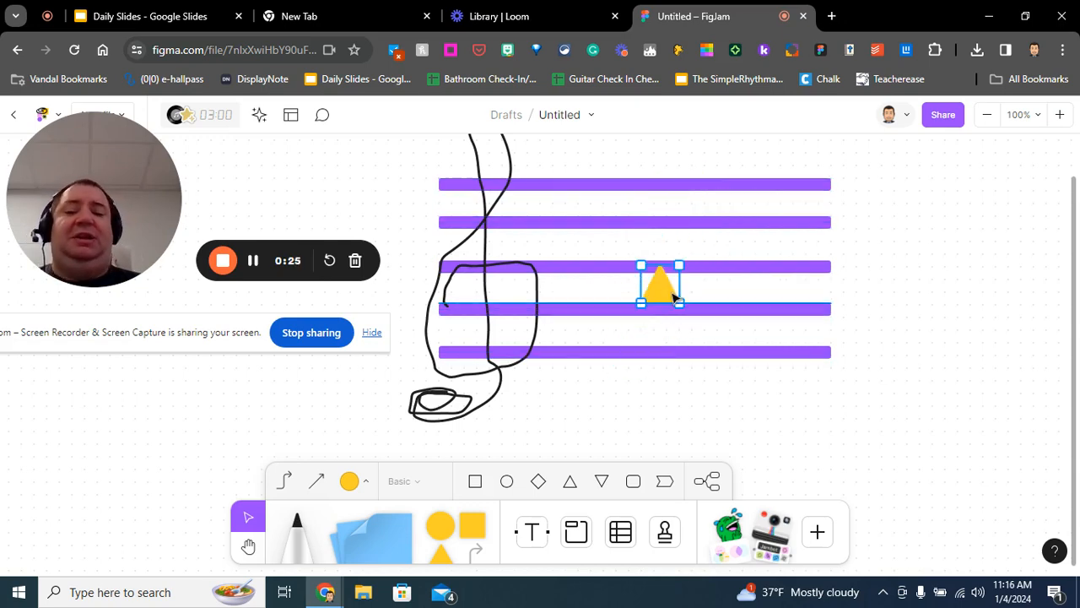
pyautogui.moveTo(660, 283); pyautogui.dragTo(684, 196)
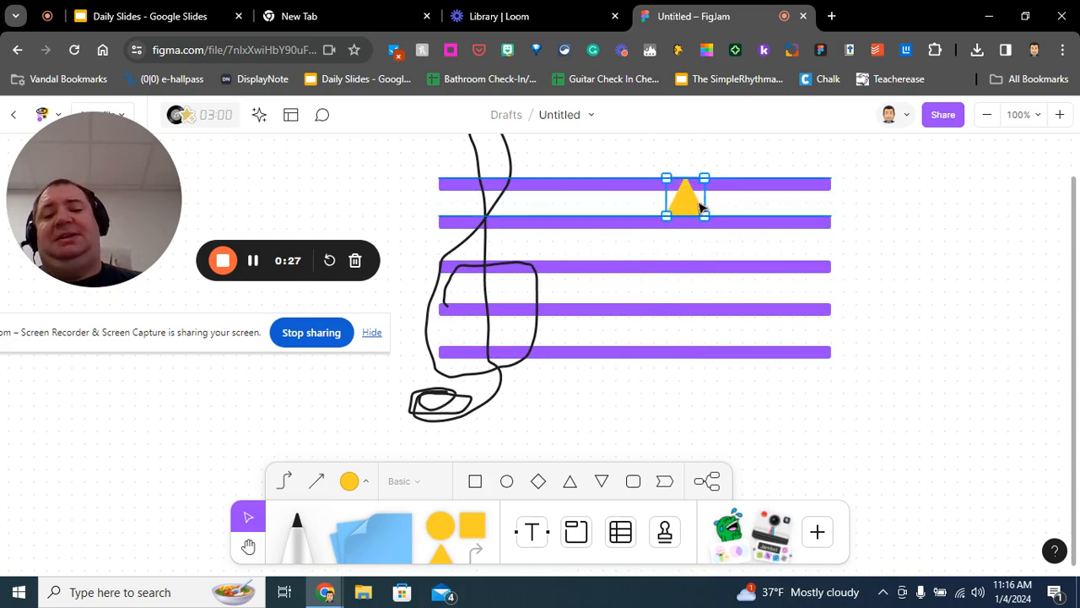
pyautogui.moveTo(684, 197); pyautogui.dragTo(673, 253)
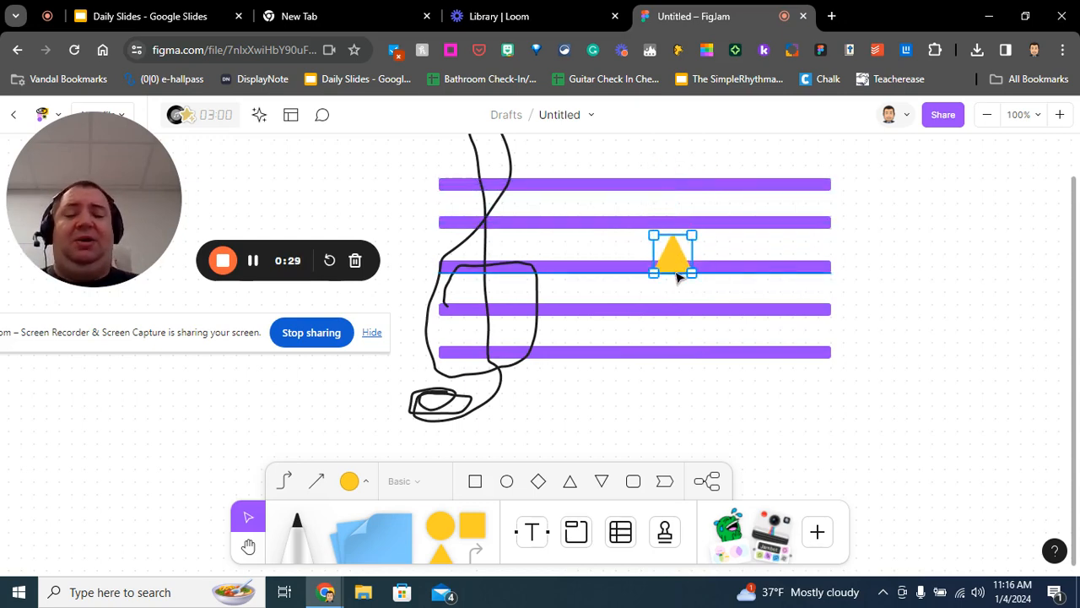
# - Shift the triangle across the bottom line, top line and middle spaces, then onto the second line from top
pyautogui.moveTo(673, 253); pyautogui.dragTo(648, 350)
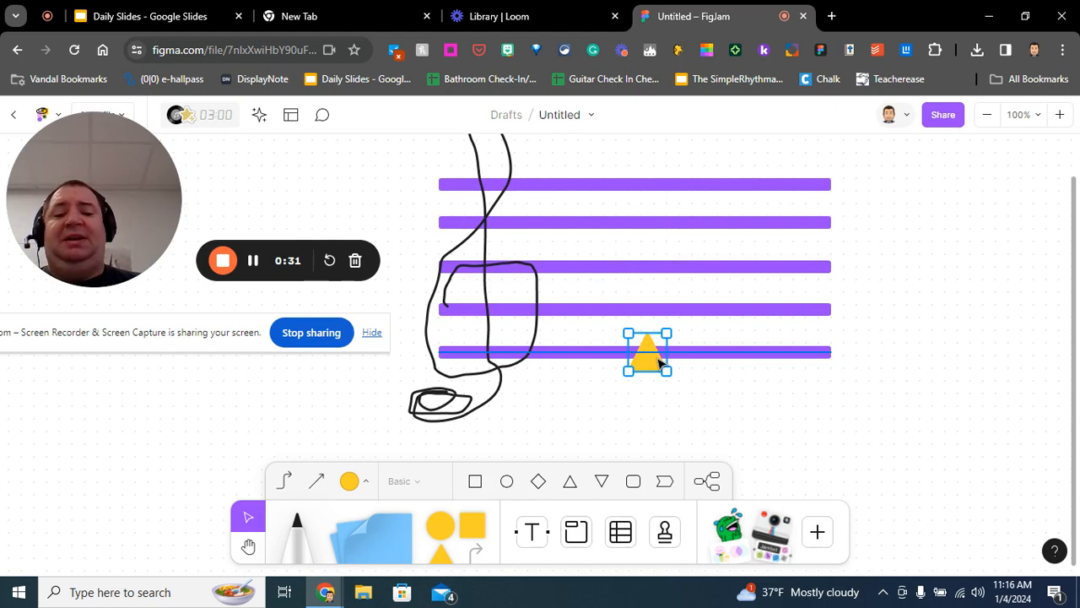
pyautogui.moveTo(648, 350); pyautogui.dragTo(685, 226)
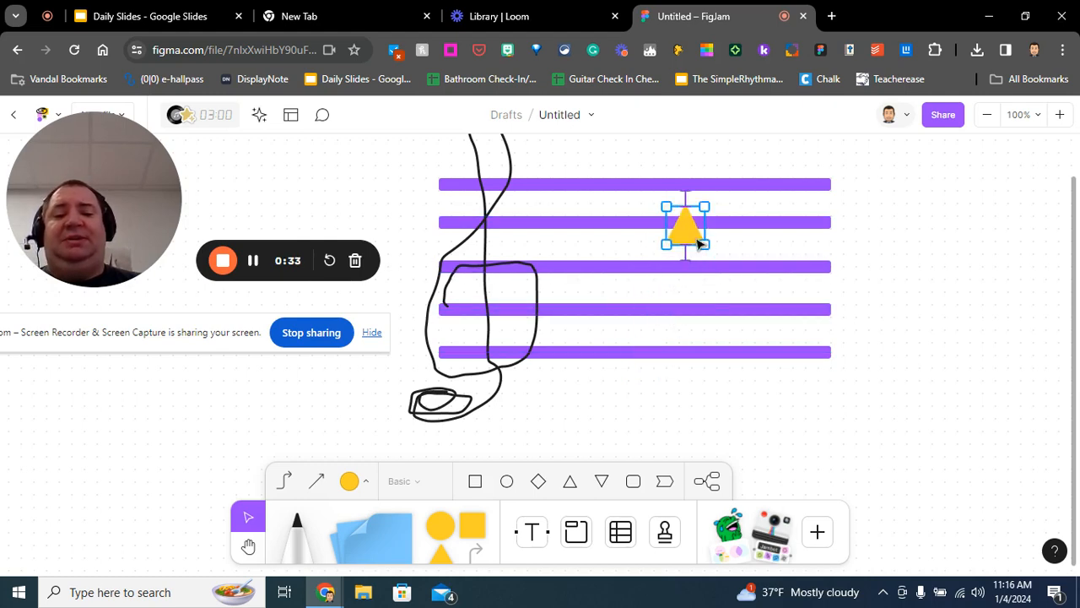
pyautogui.moveTo(686, 225); pyautogui.dragTo(659, 184)
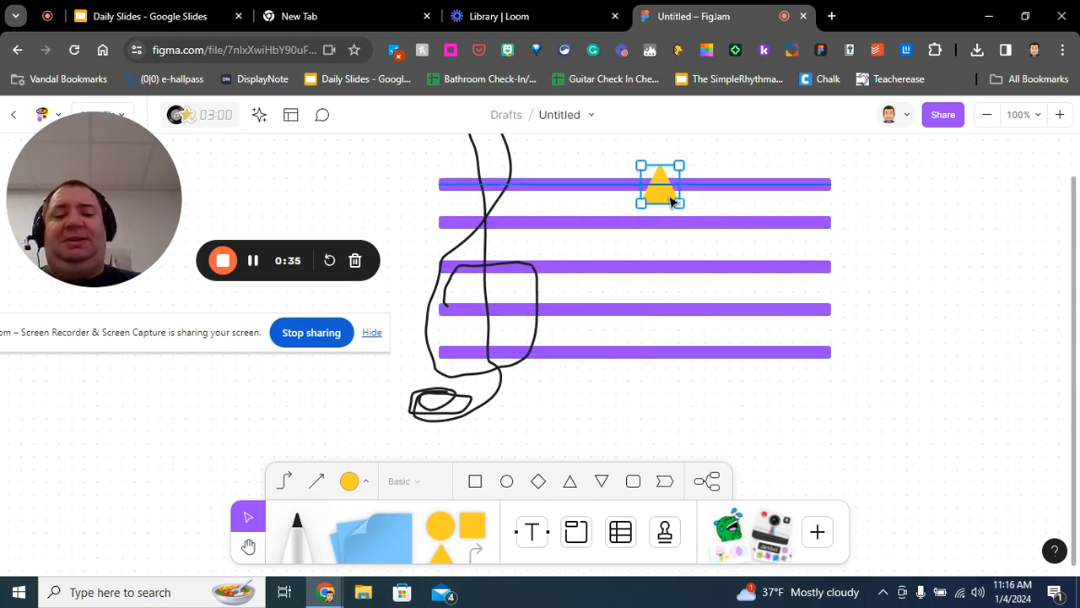
pyautogui.moveTo(659, 184); pyautogui.dragTo(623, 340)
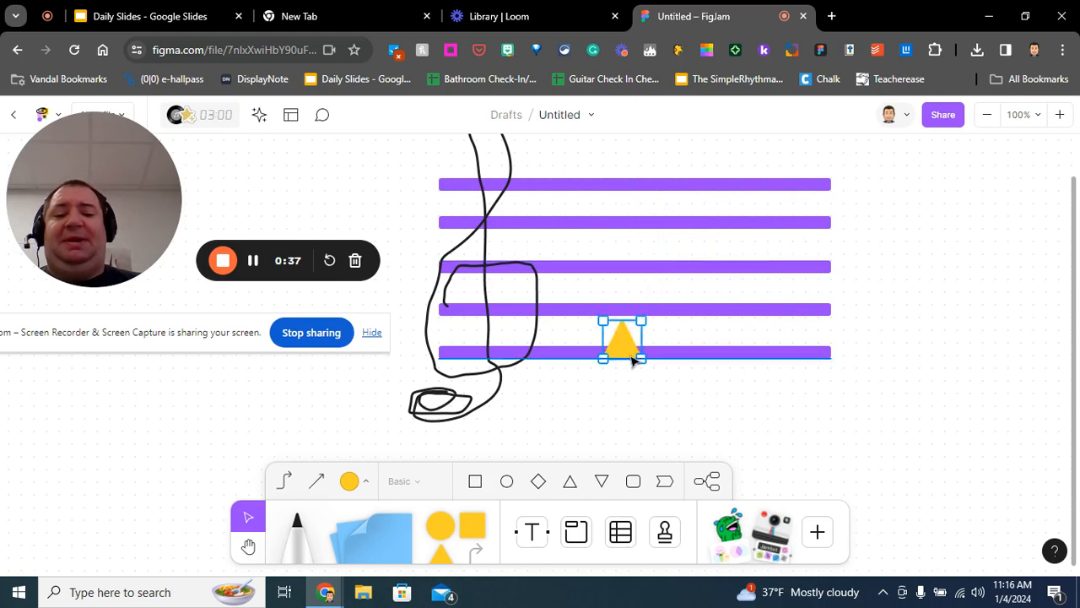
pyautogui.moveTo(622, 339); pyautogui.dragTo(673, 241)
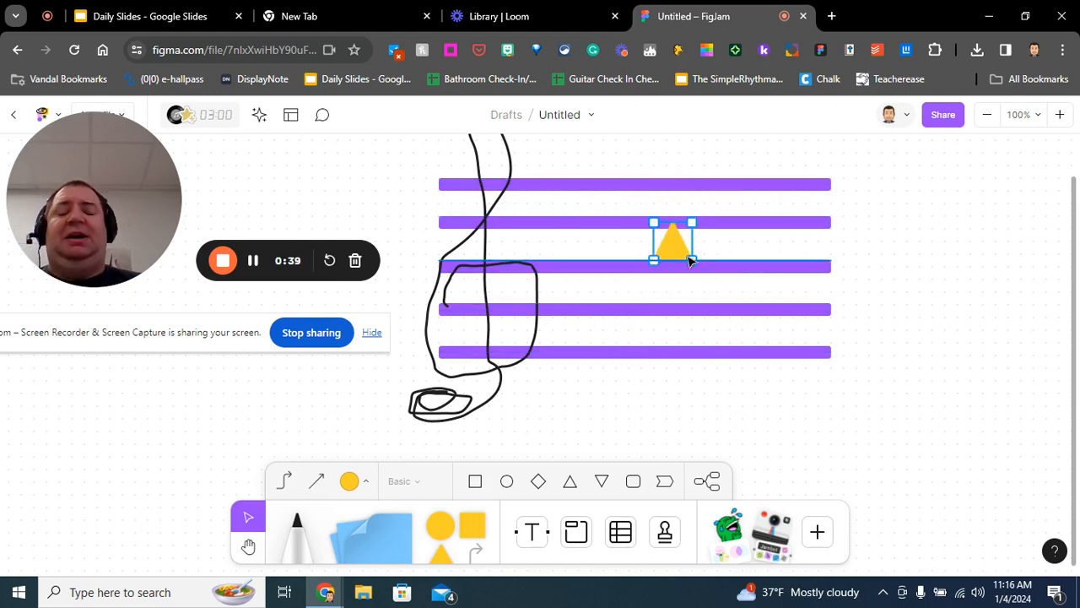
pyautogui.moveTo(673, 240); pyautogui.dragTo(659, 352)
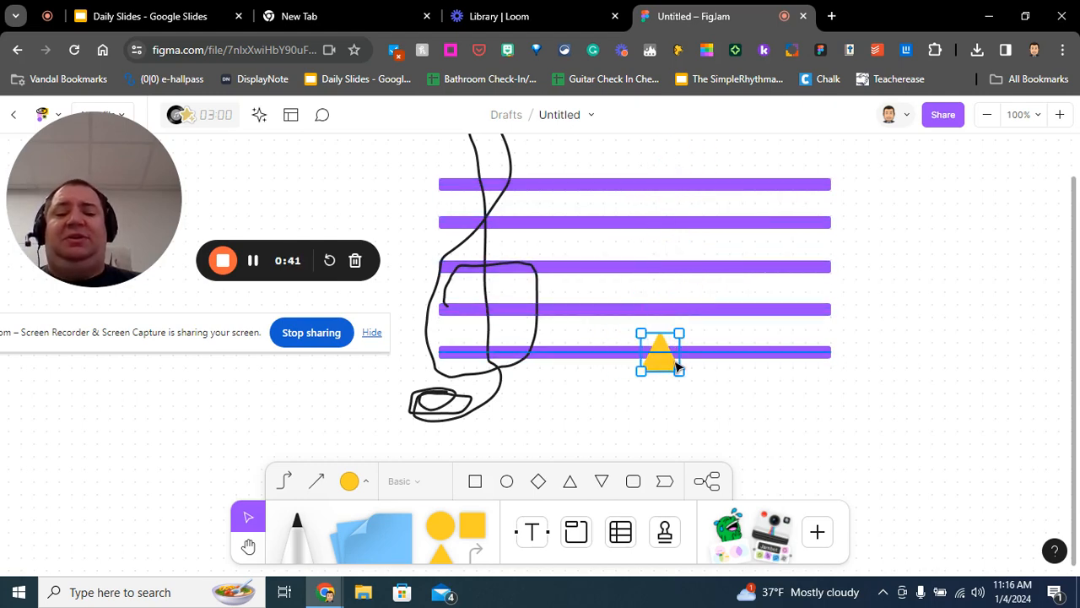
pyautogui.moveTo(660, 352); pyautogui.dragTo(660, 226)
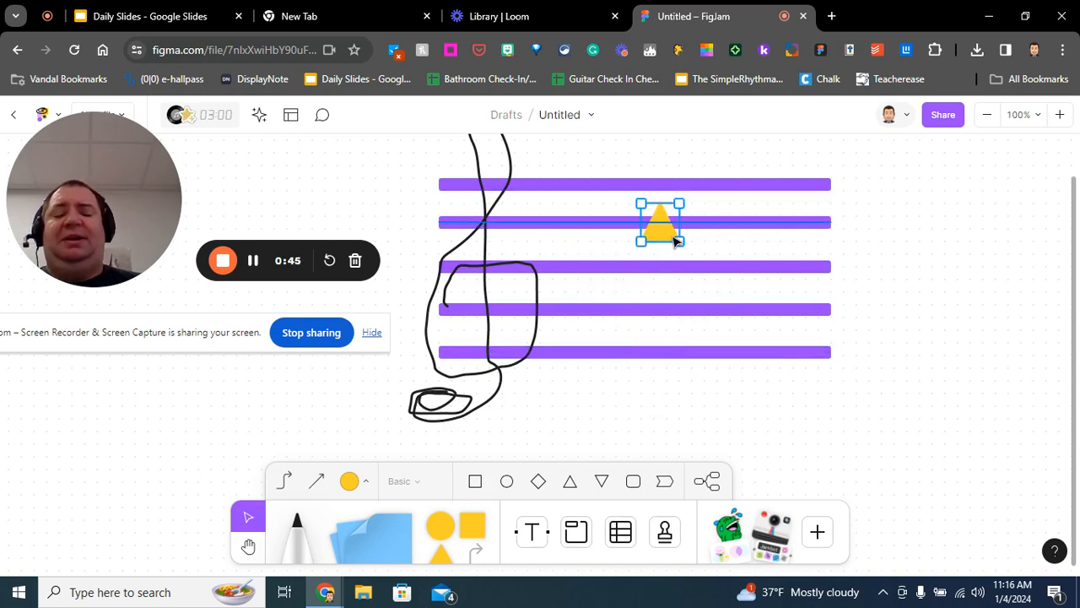
# - Select the yellow triangle and move it via the bottom and middle lines into the space above the middle line
pyautogui.click(661, 221)
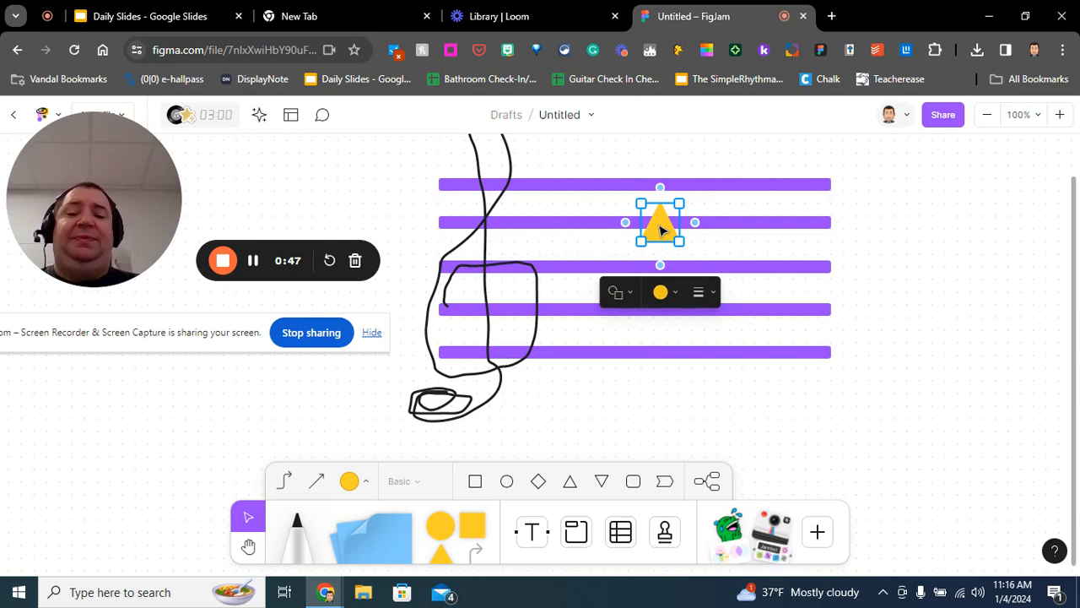
pyautogui.moveTo(660, 222); pyautogui.dragTo(660, 352)
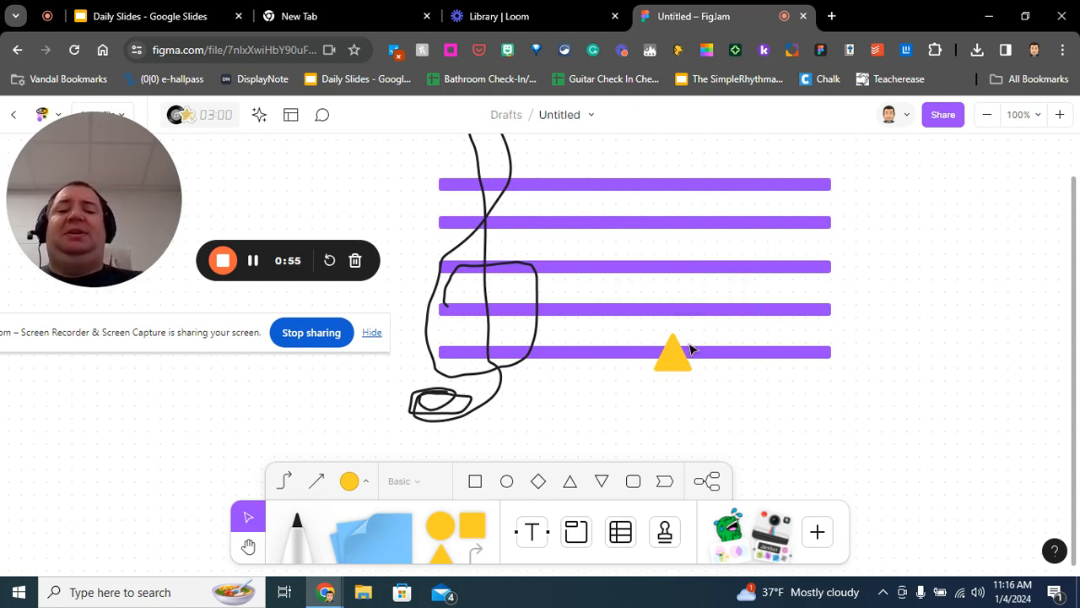
pyautogui.moveTo(671, 353); pyautogui.dragTo(683, 266)
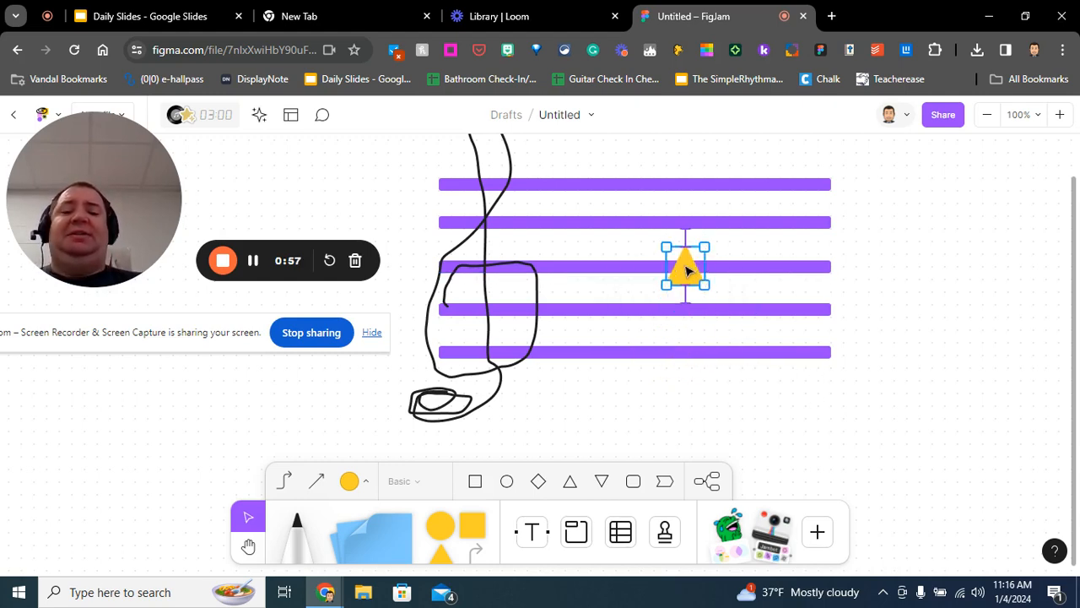
pyautogui.moveTo(686, 267); pyautogui.dragTo(636, 242)
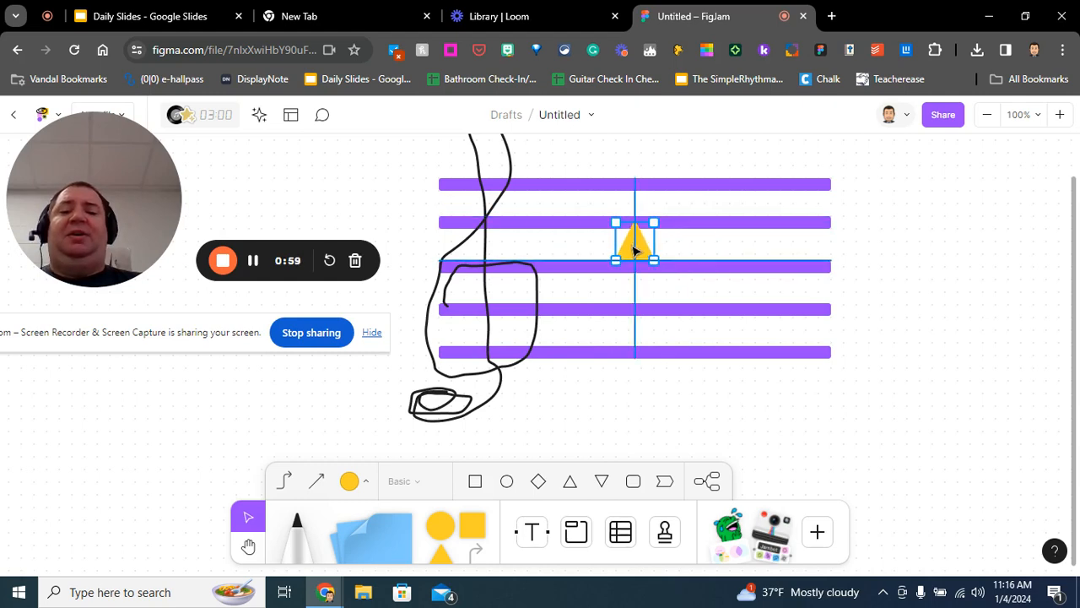